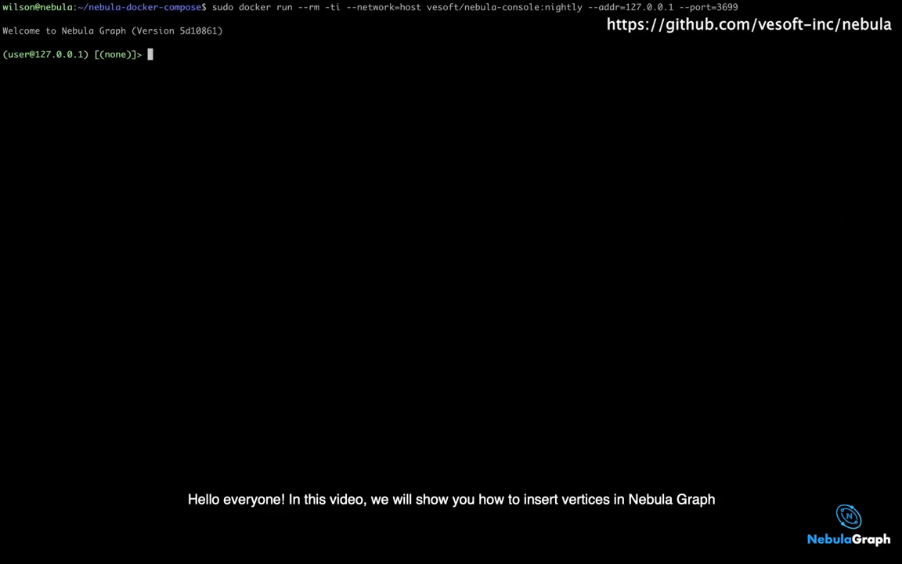
# - Switch to the nba space and list its tags to confirm player and team exist
pyautogui.write('USE nba;')
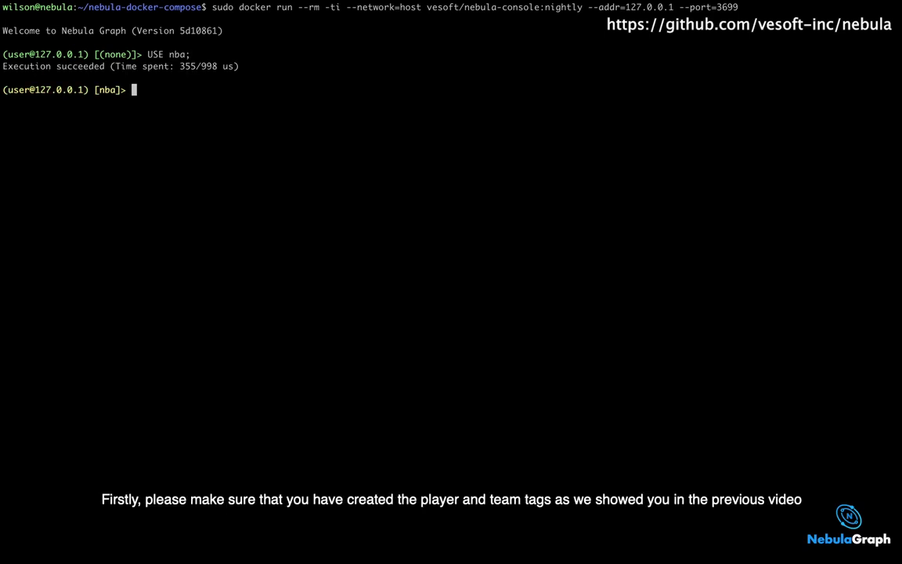
pyautogui.write('SHOW TAGS;')
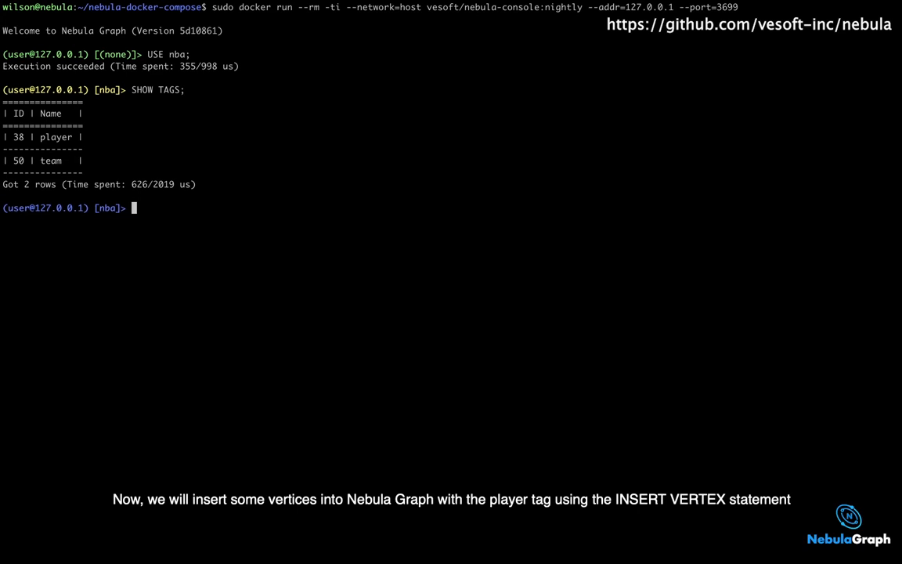
# - Insert player vertex 100 with name "Tim Duncan" and age 42
pyautogui.write('INSERT VERTEX')
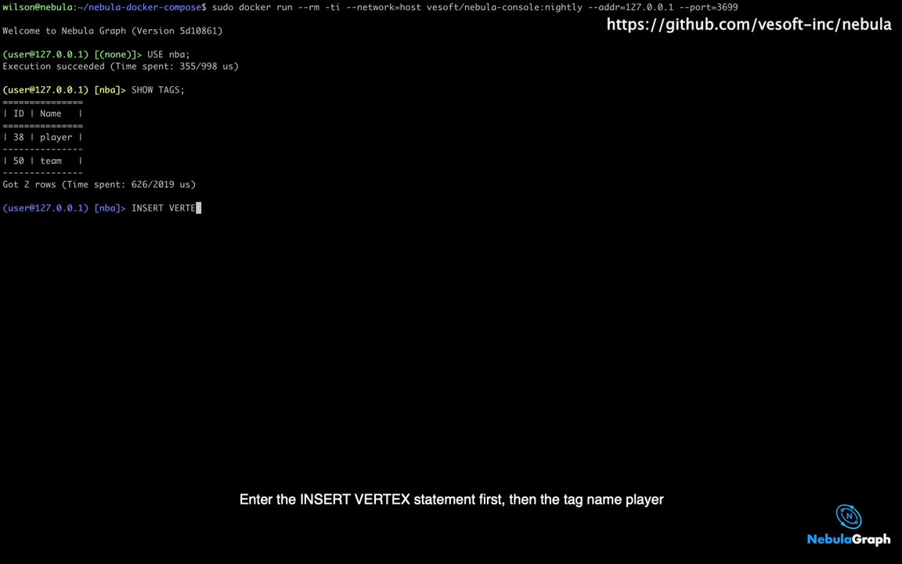
pyautogui.write('player')
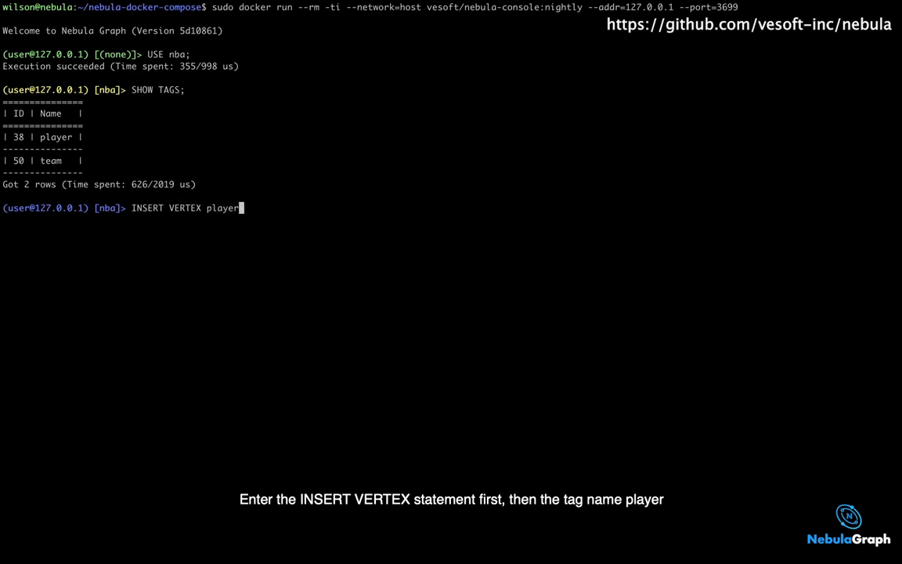
pyautogui.write('(name,')
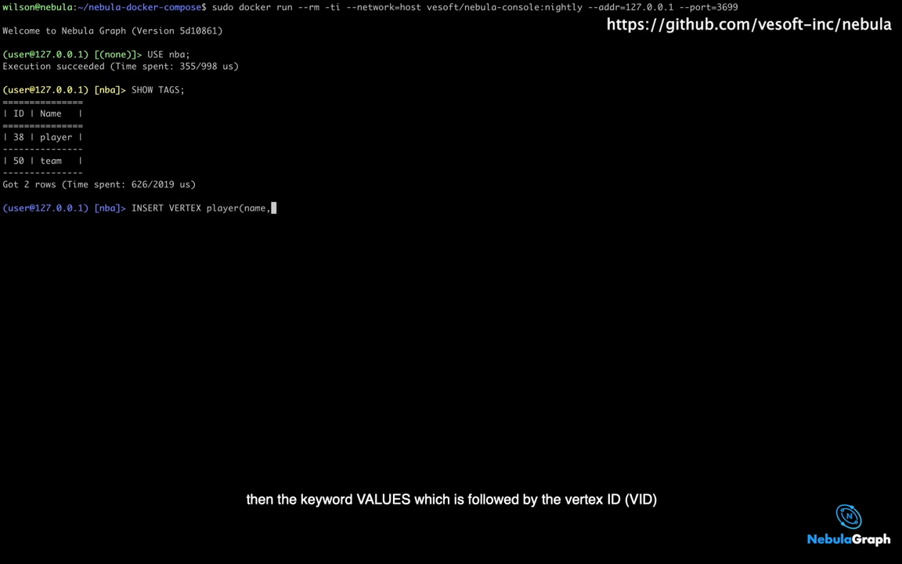
pyautogui.write('age)')
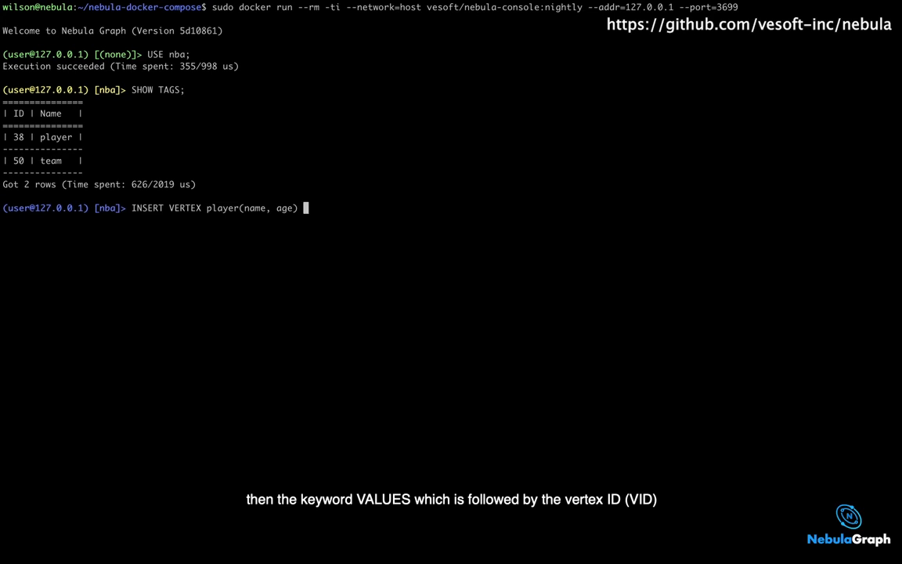
pyautogui.write('VALUES')
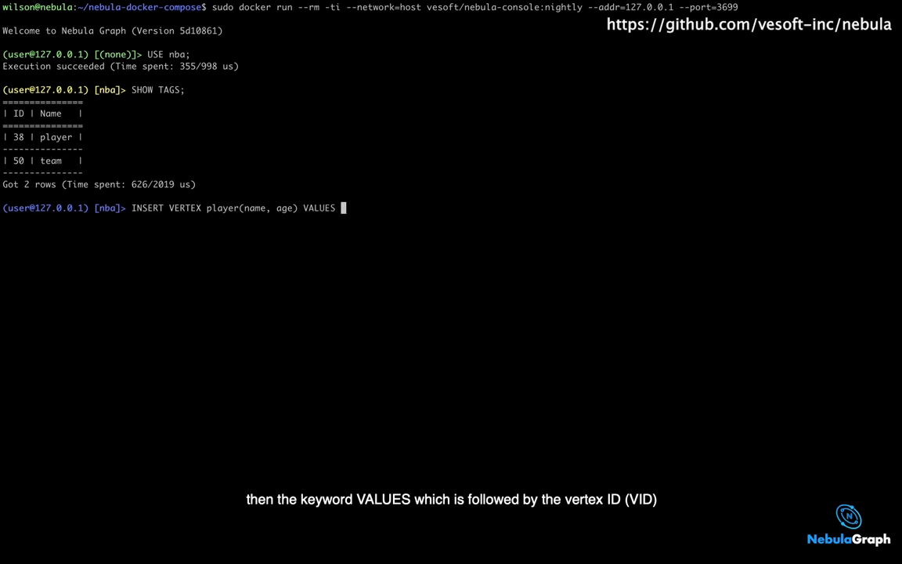
pyautogui.write('100:(')
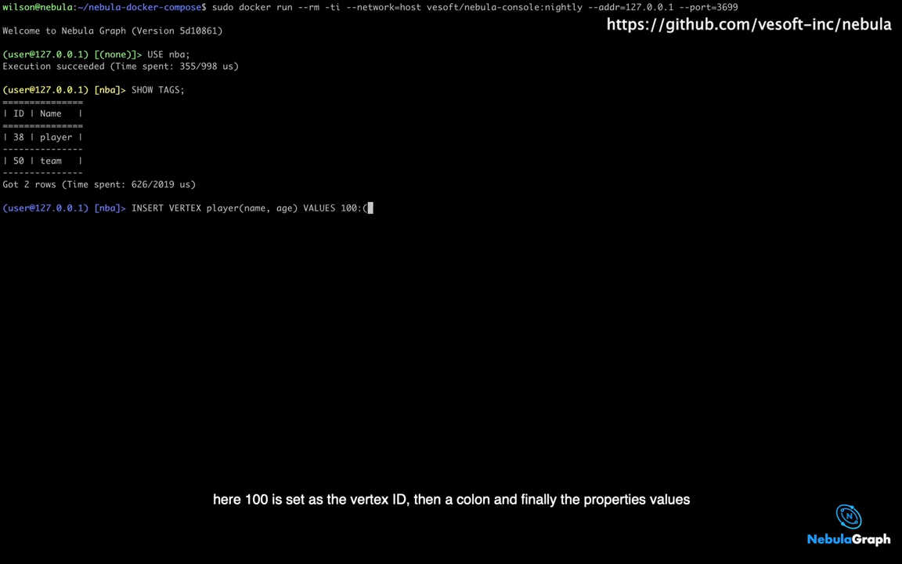
pyautogui.write('""')
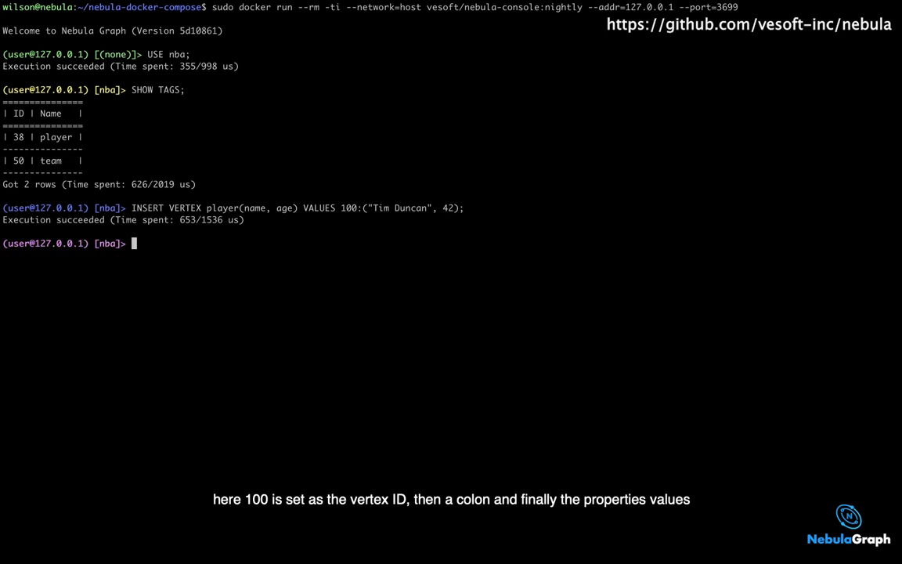
# - Fetch the properties of player vertex 100 to confirm the insert
pyautogui.write('FETCH')
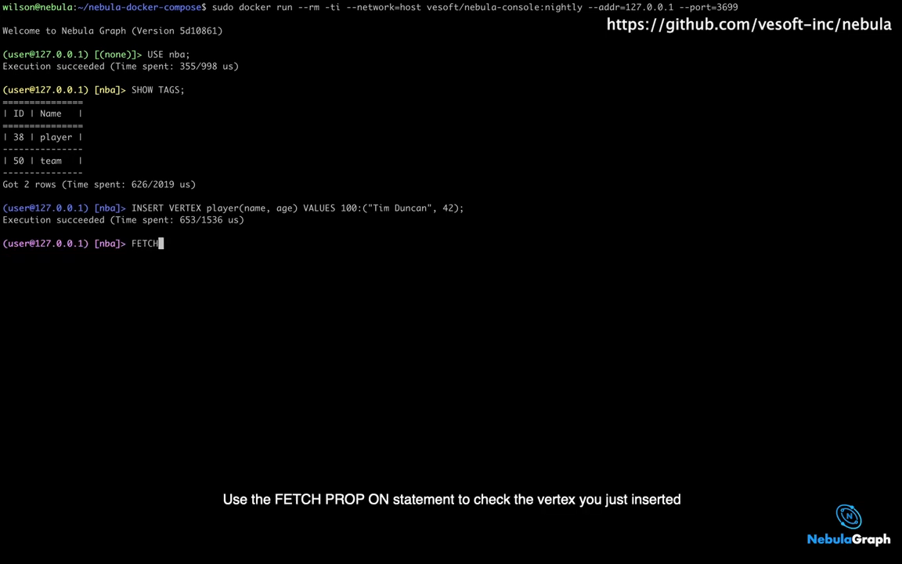
pyautogui.write('PROP ON')
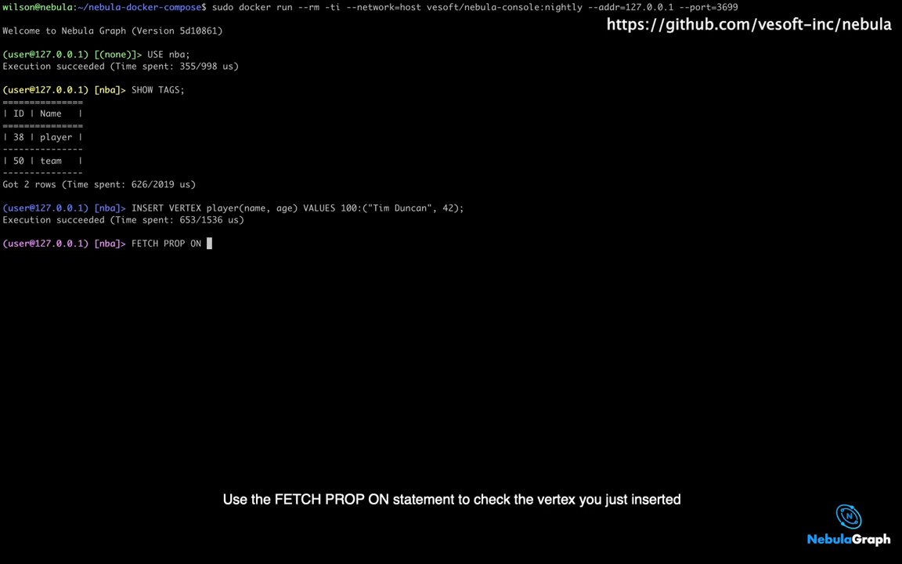
pyautogui.write('player 100;')
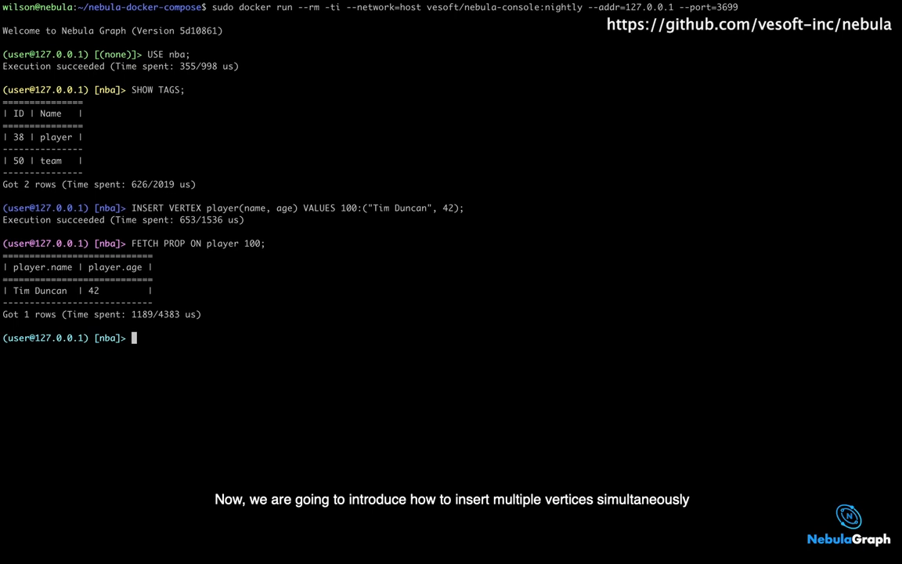
# - Insert player vertices 101 Tony Parker 36, 102 LaMarcus Aldridge 33, 103 Rudy Gay and 99 in one statement
pyautogui.write('INSERT VERTEX player')
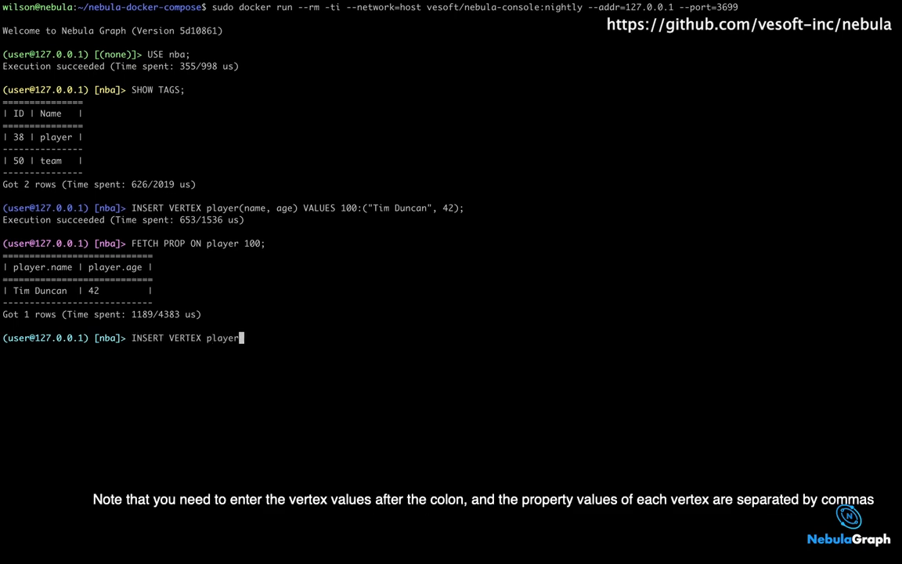
pyautogui.write('(name, age) VALUES 101:')
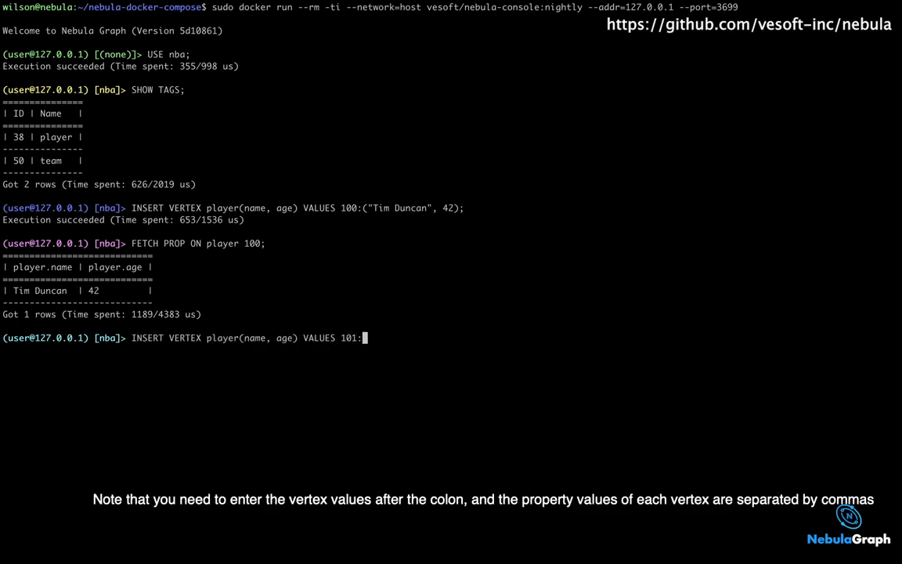
pyautogui.write('("Tony Parker"')
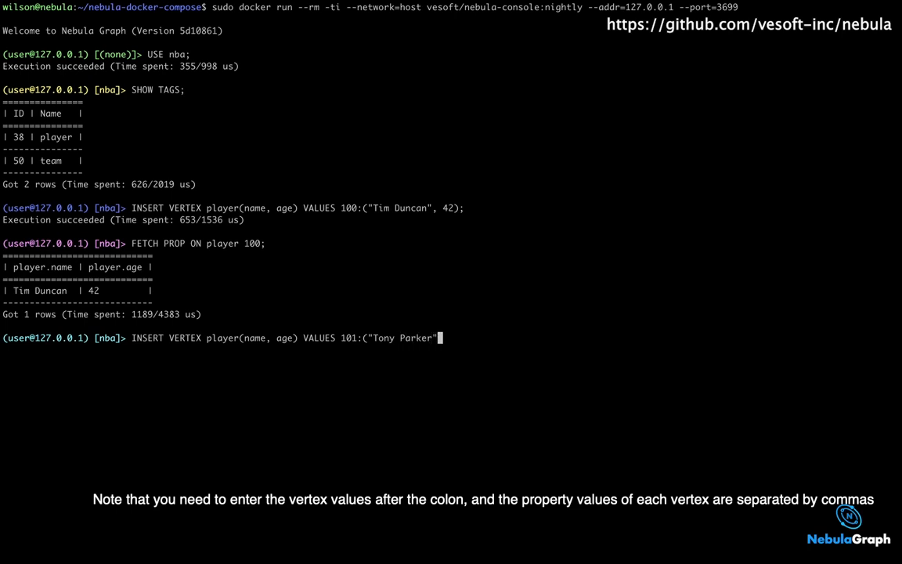
pyautogui.write(', 36), 102:("La')
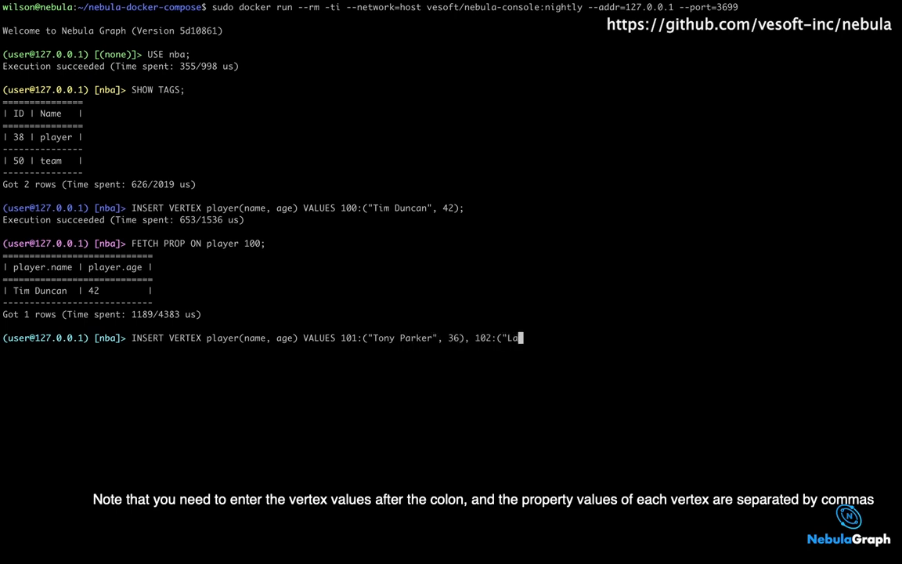
pyautogui.write('Marcus Aldridge", 33), 103:')
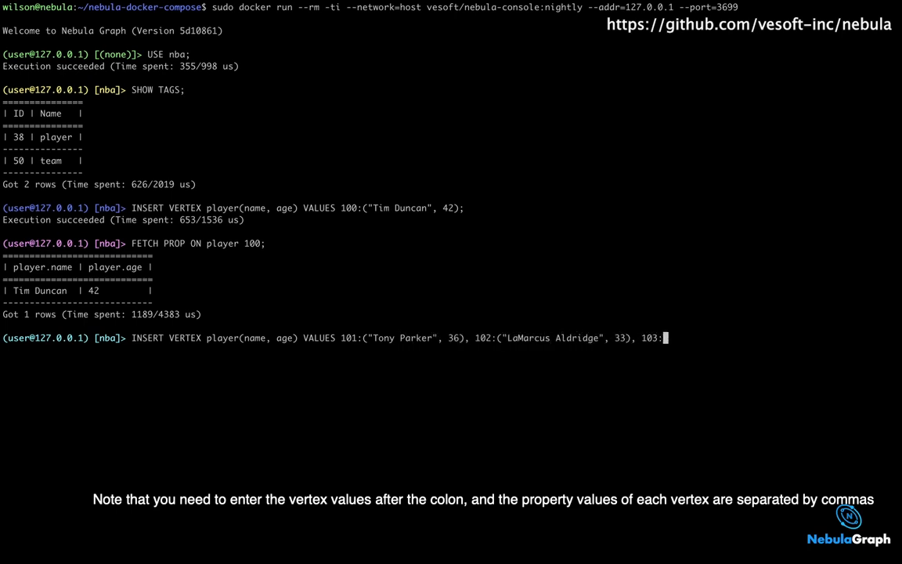
pyautogui.write('("Rudy Gay", 32), 99:("Useless", 0);')
pyautogui.write('INSERT VERTEX team(name')
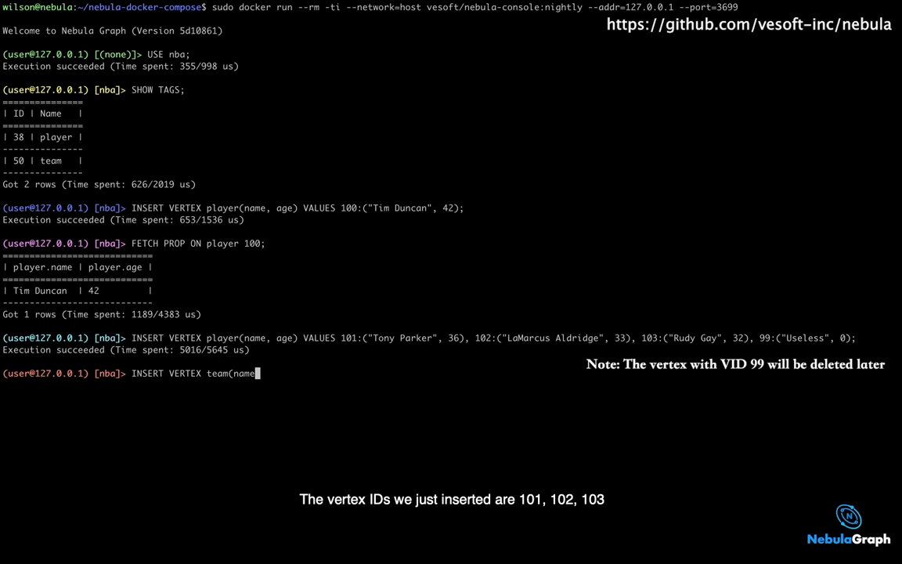
# - Insert team vertices 200 "Warriors" and 201 "Nuggets"
pyautogui.write(') VALUES 200:("Warrio')
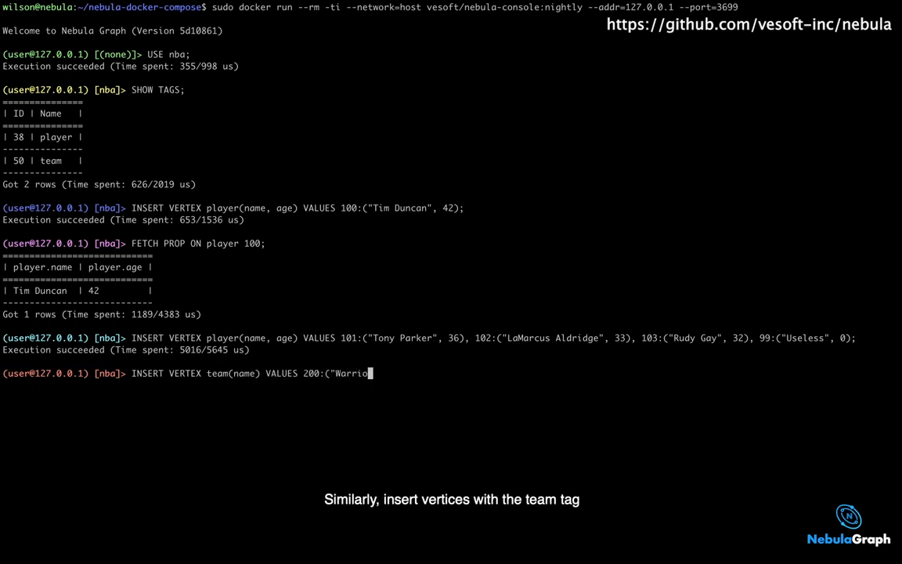
pyautogui.write('rs"), 201:("Nuggets");')
pyautogui.write('FETCH PROP')
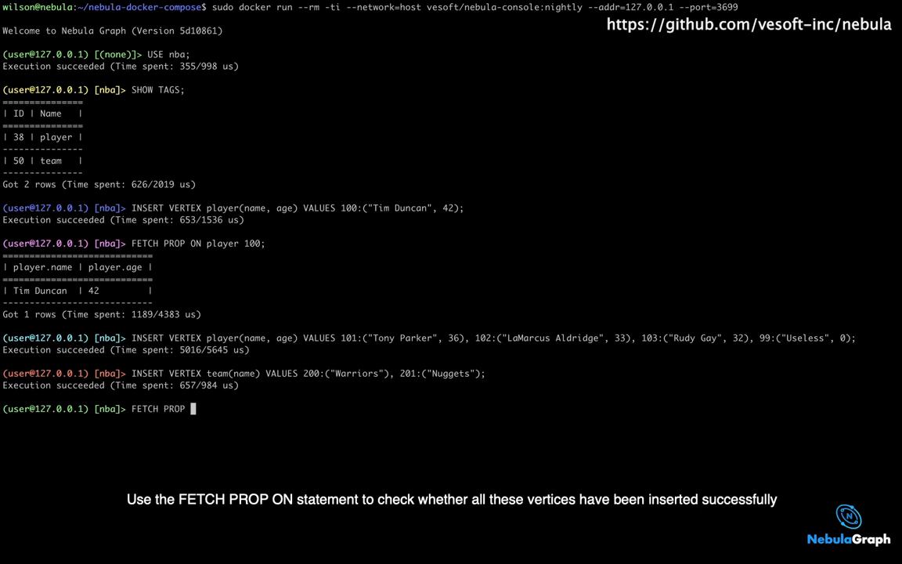
# - Fetch properties of players 100–103 and teams 200, 201 to verify the inserts
pyautogui.write('ON player 100, 101, 102')
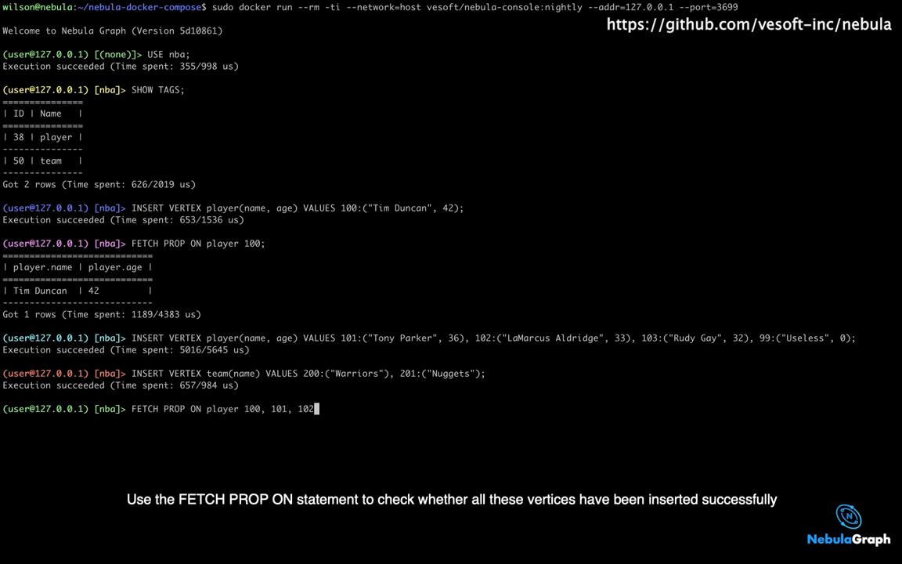
pyautogui.press('Enter')
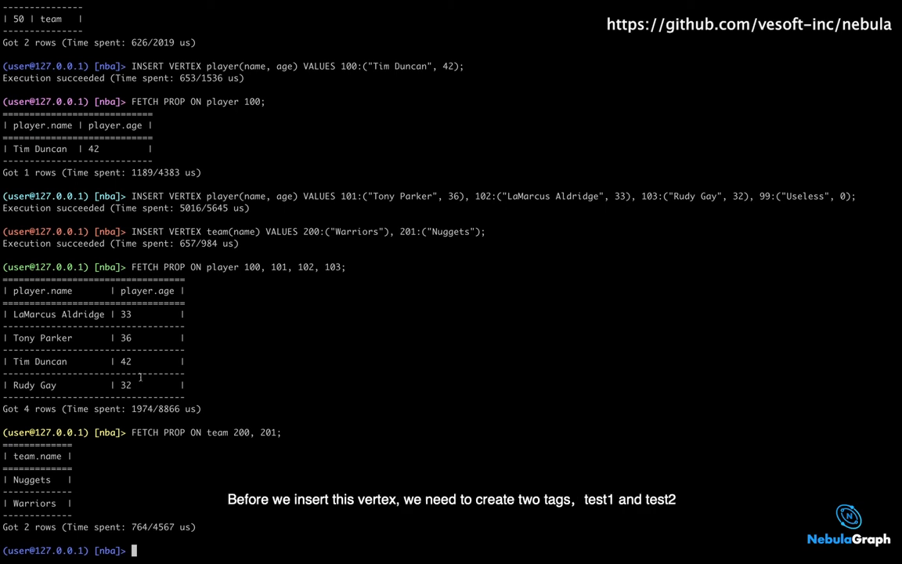
pyautogui.write('CREA')
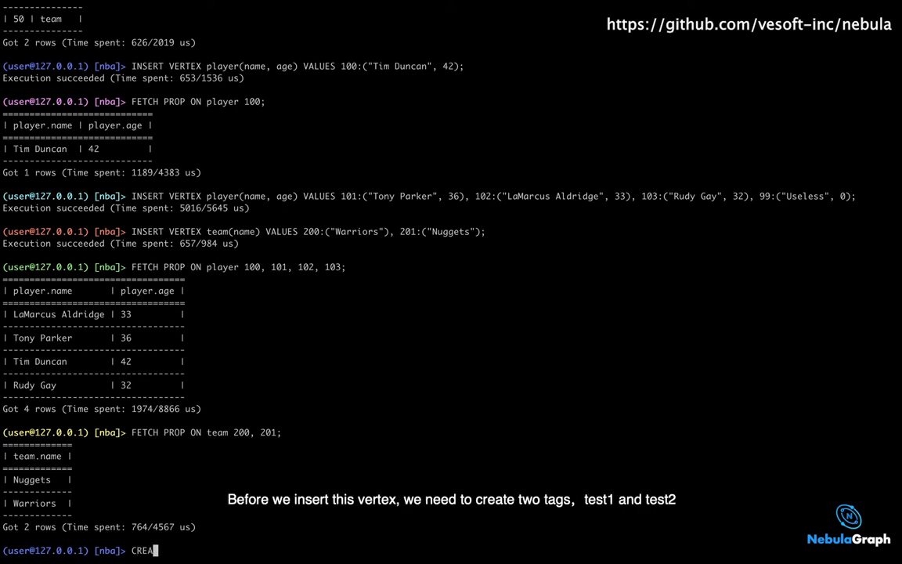
# - Create tag test1(name string) and tag test2(age int)
pyautogui.write('TE TAG')
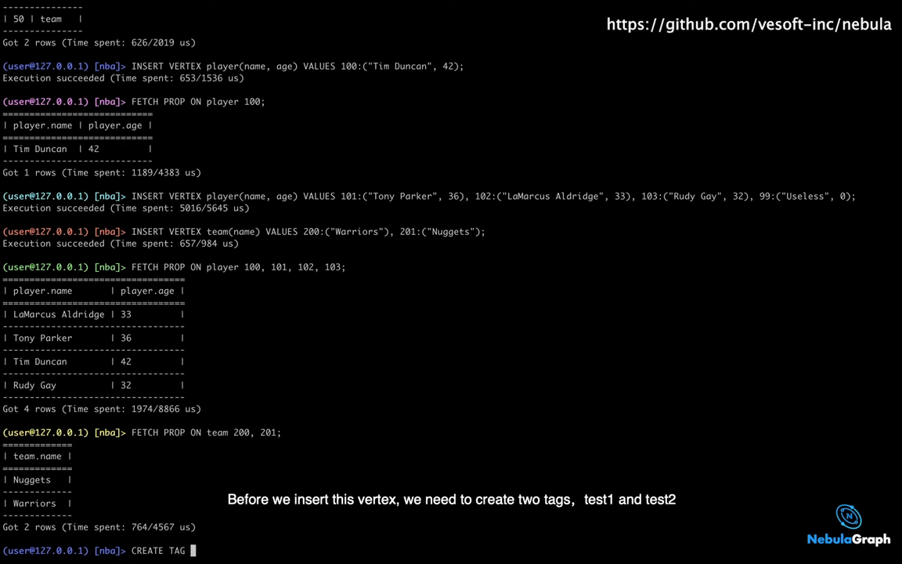
pyautogui.write('test1(name s')
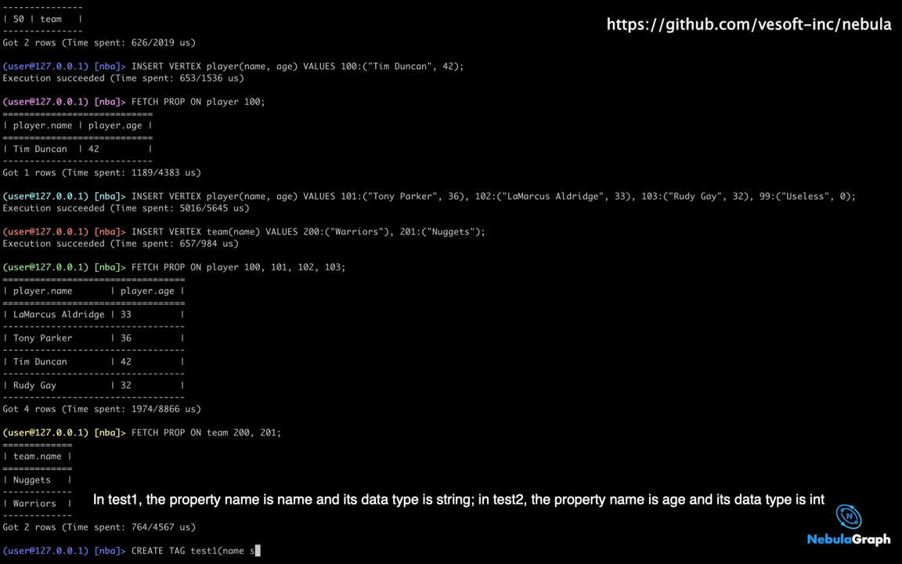
pyautogui.write('tring);')
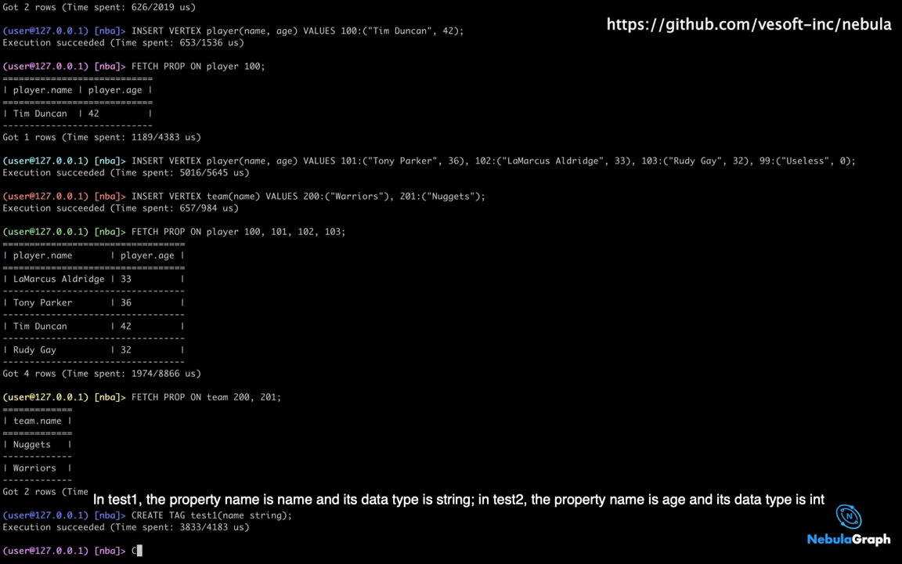
pyautogui.write('CREATE TAG')
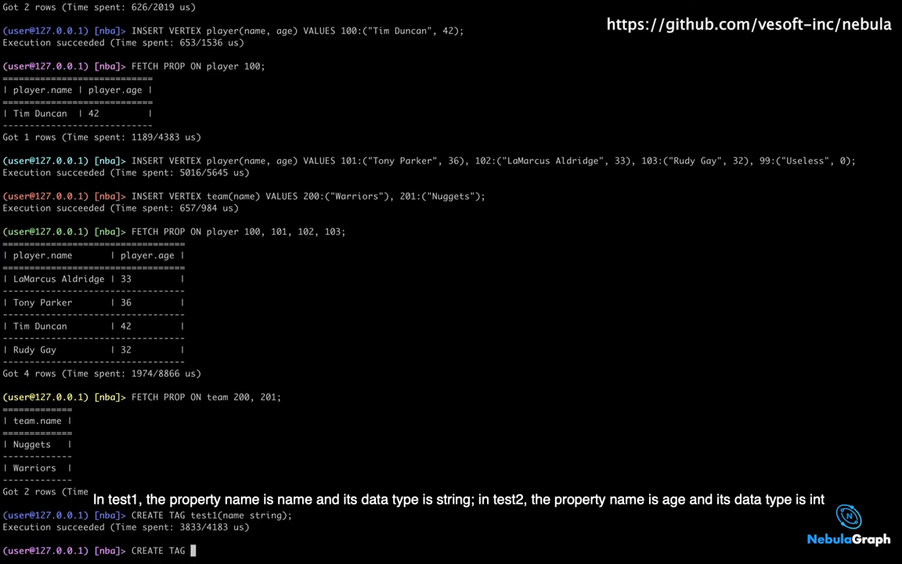
pyautogui.write('test2(age int);')
pyautogui.write('INSERT')
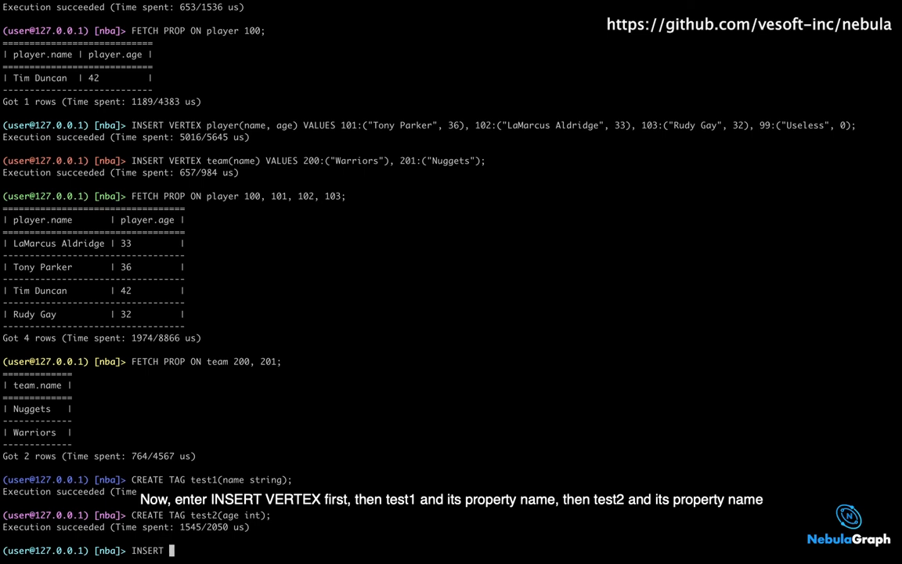
# - Insert vertex 199 with test1 name "Multitags" and test2 age 22 in one statement
pyautogui.write('VERTEX')
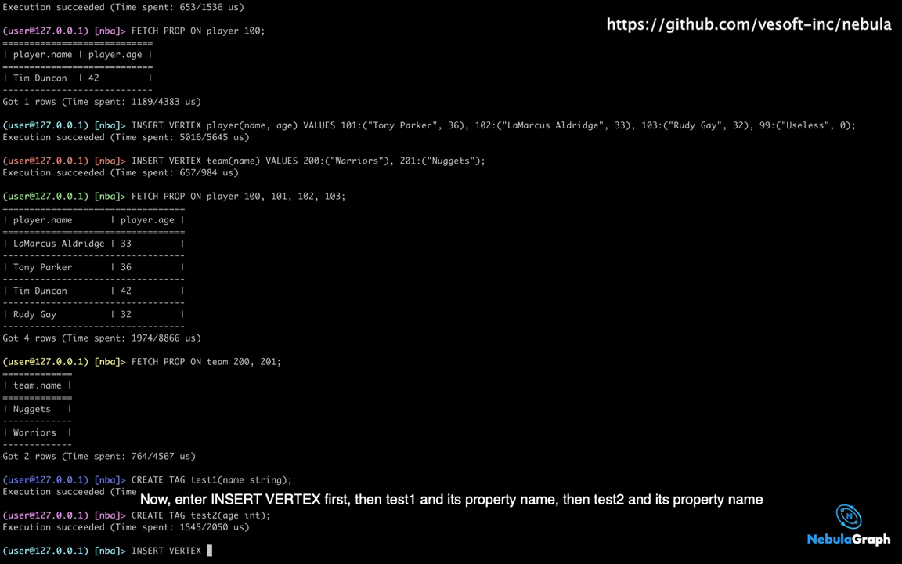
pyautogui.write('test1(n')
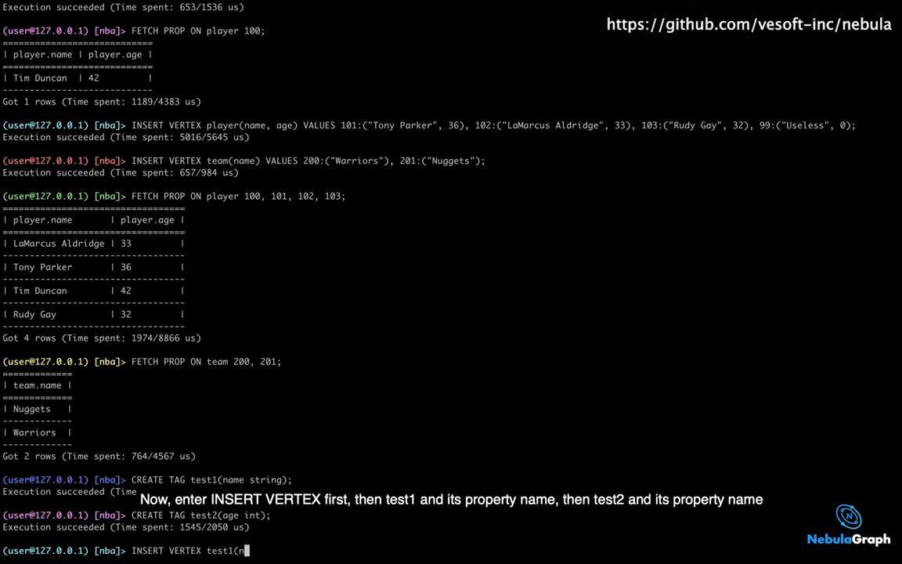
pyautogui.write('ame),')
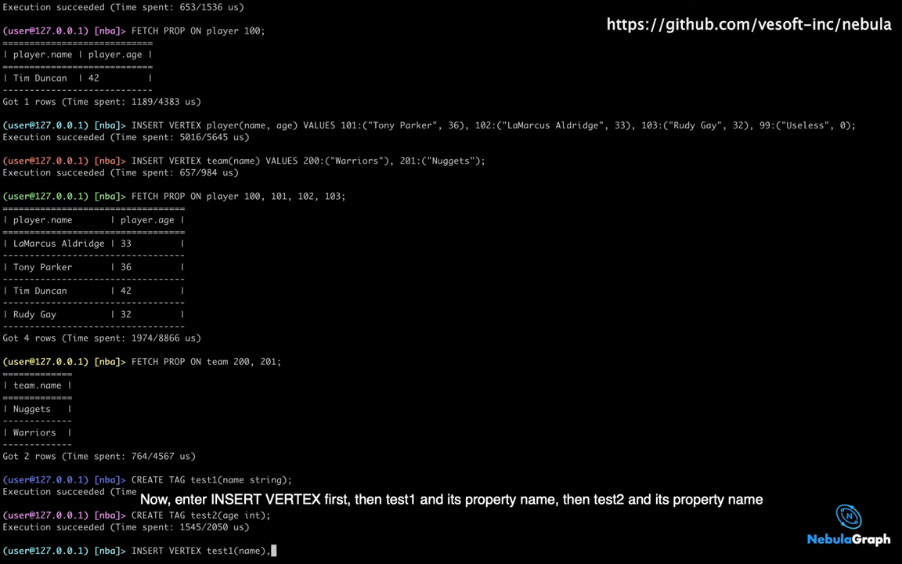
pyautogui.write('test2(age)')
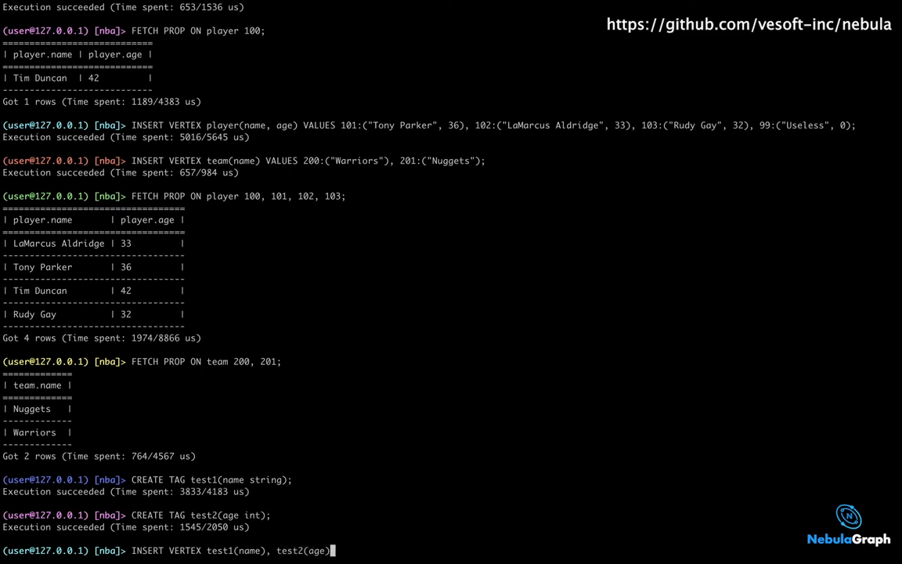
pyautogui.write('VAL')
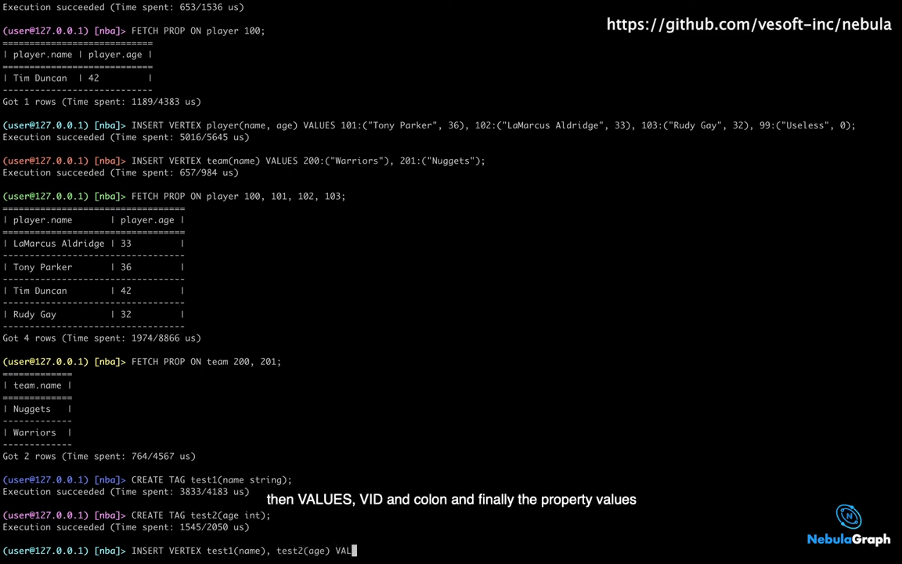
pyautogui.write('UES')
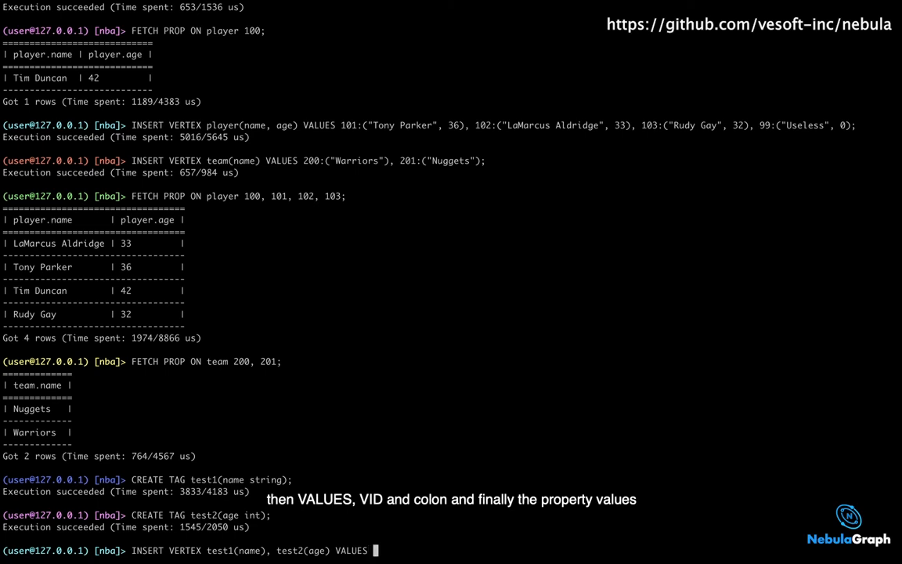
pyautogui.write('199:')
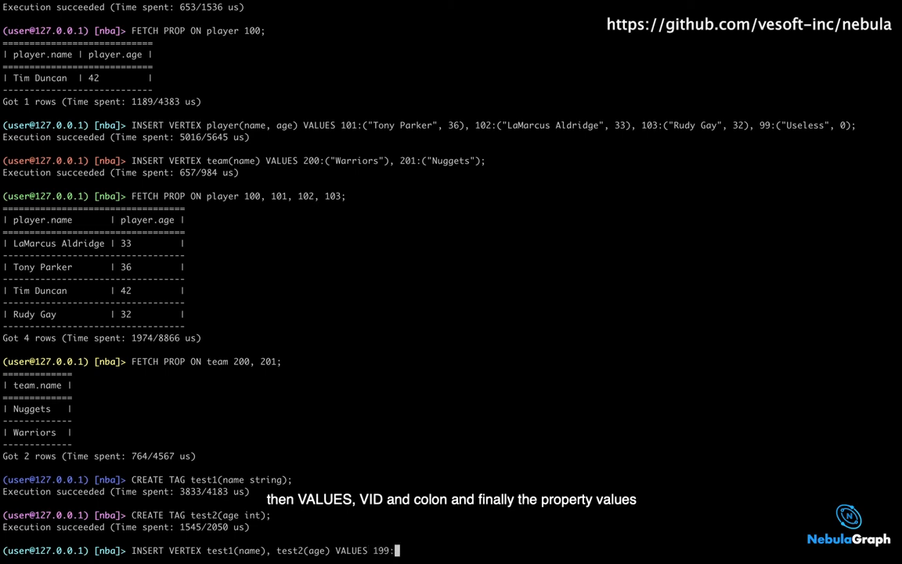
pyautogui.press('Return')
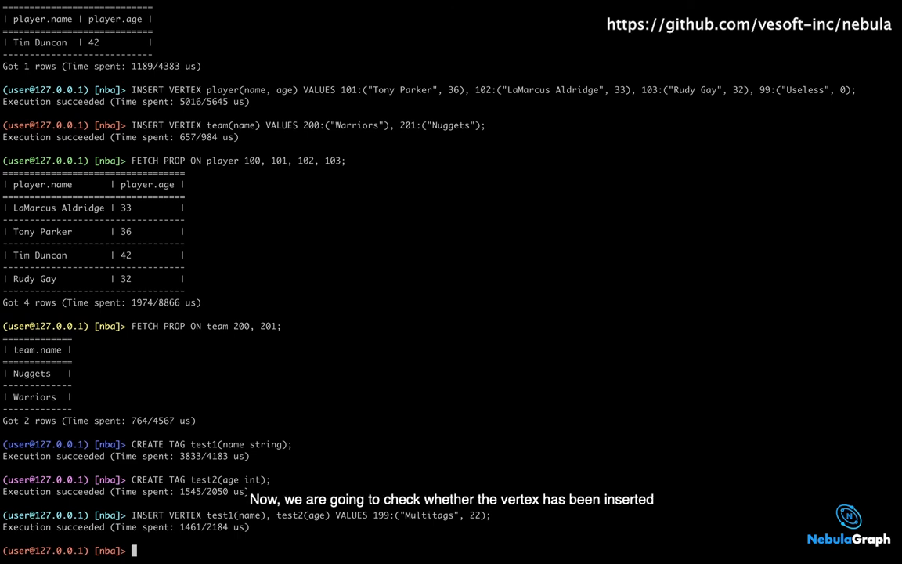
# - Fetch vertex 199 on test1 and test2, returning name Multitags and age 22
pyautogui.write('FETCH PROP ON')
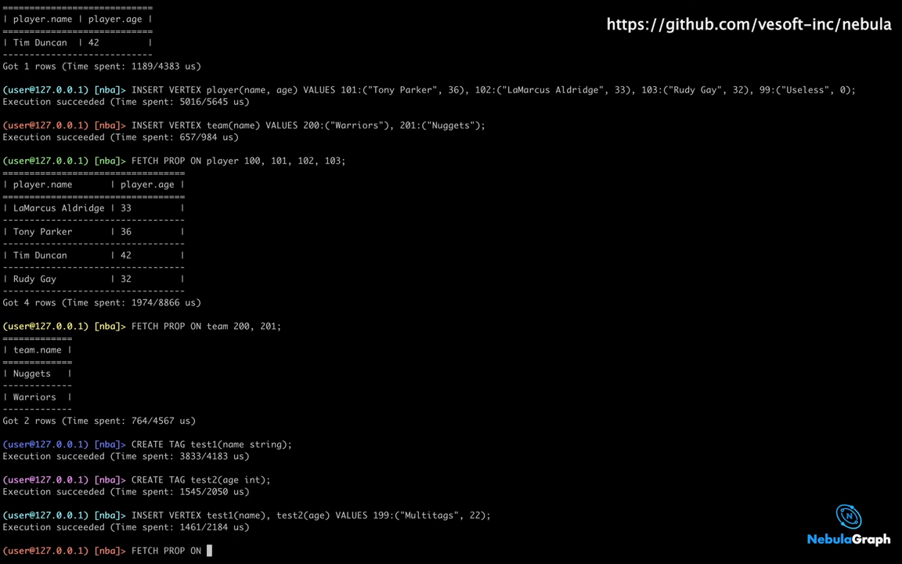
pyautogui.write('test1 199;')
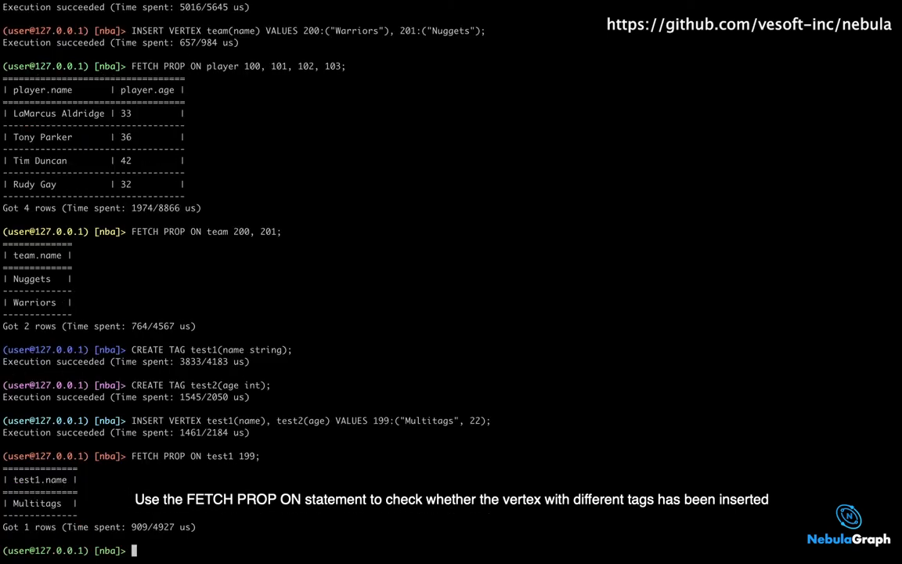
pyautogui.write('FETCH PROP ON test2 199;')
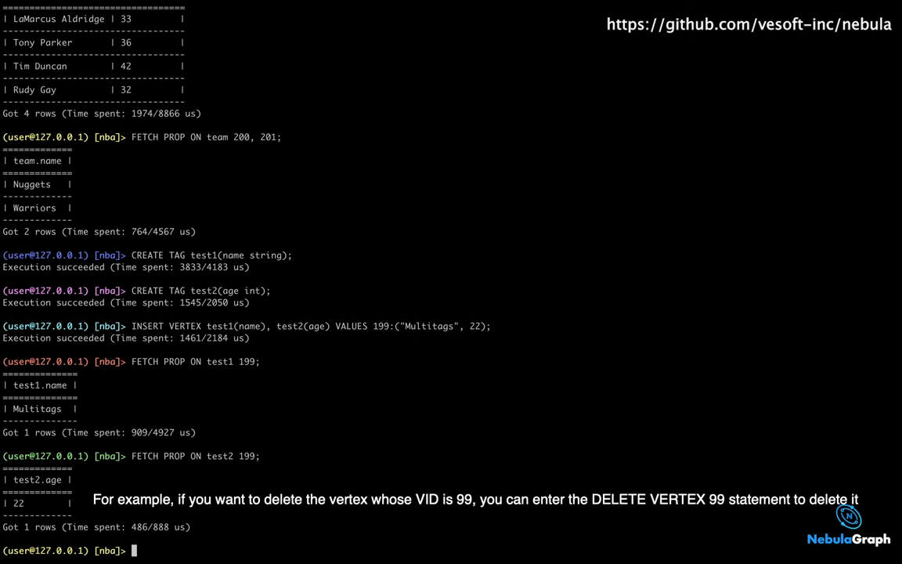
# - Delete vertex 99 and begin a fetch on player to check the result
pyautogui.write('DELETE VERTEX 99;')
pyautogui.write('FETCH PROP ON p')
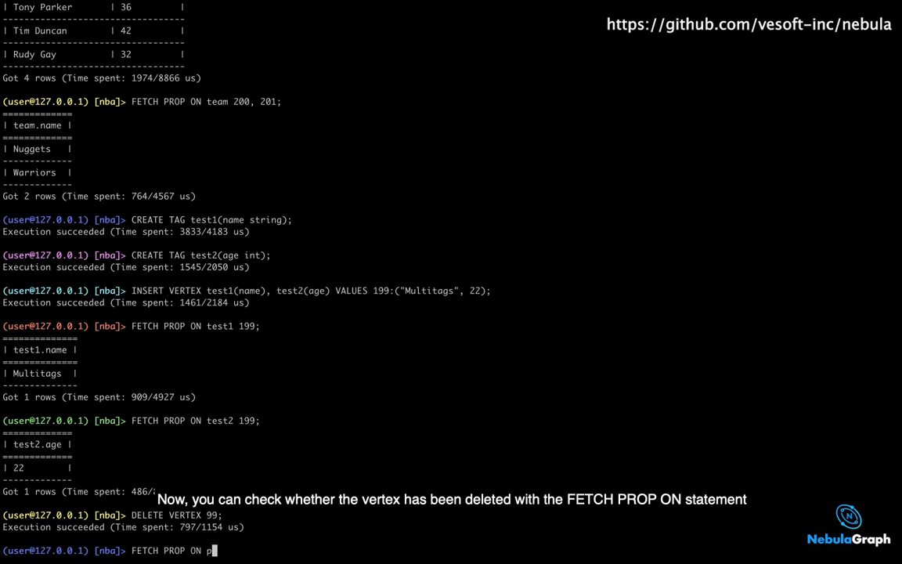
pyautogui.write('layer')
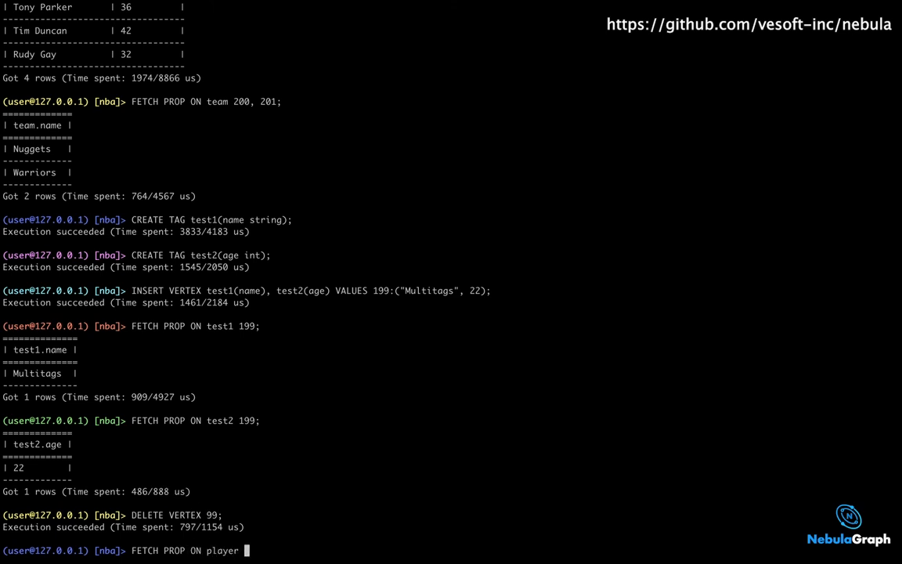